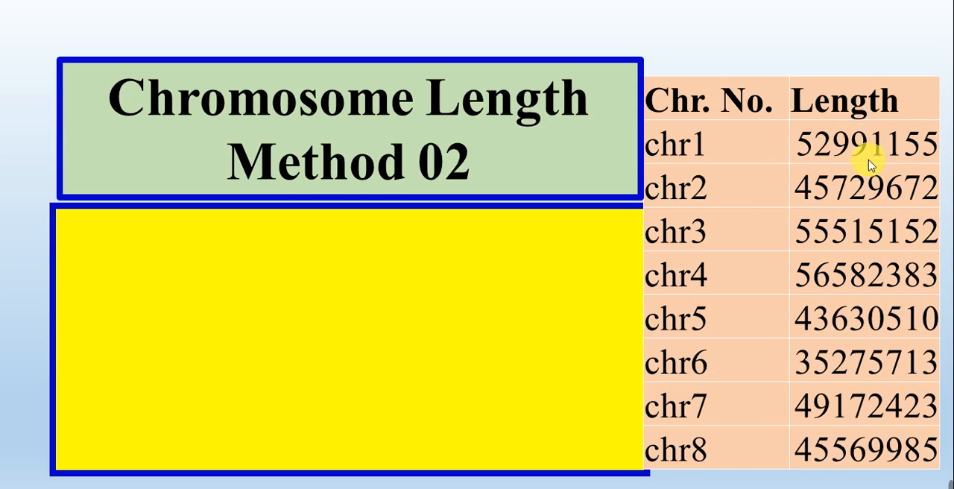
mouse_move(650, 313)
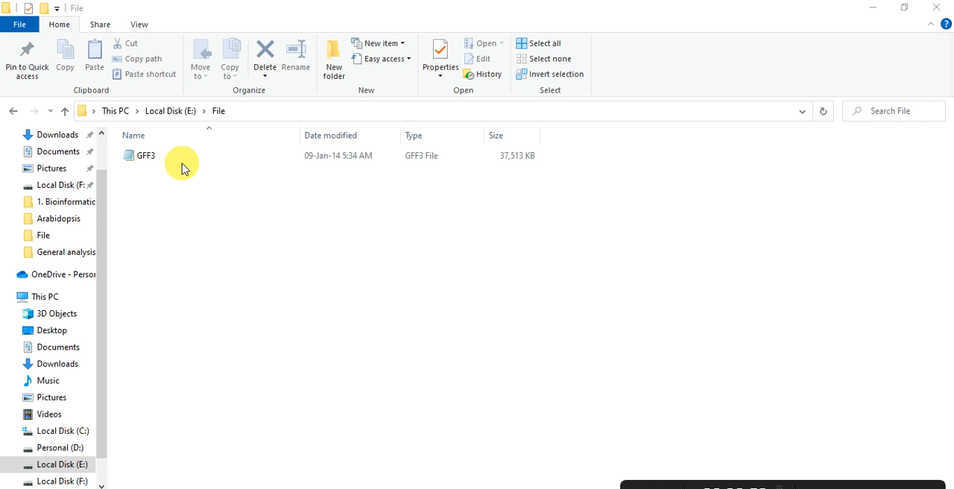
Step: Select the GFF3 annotation file in the E:\File folder
click(146, 155)
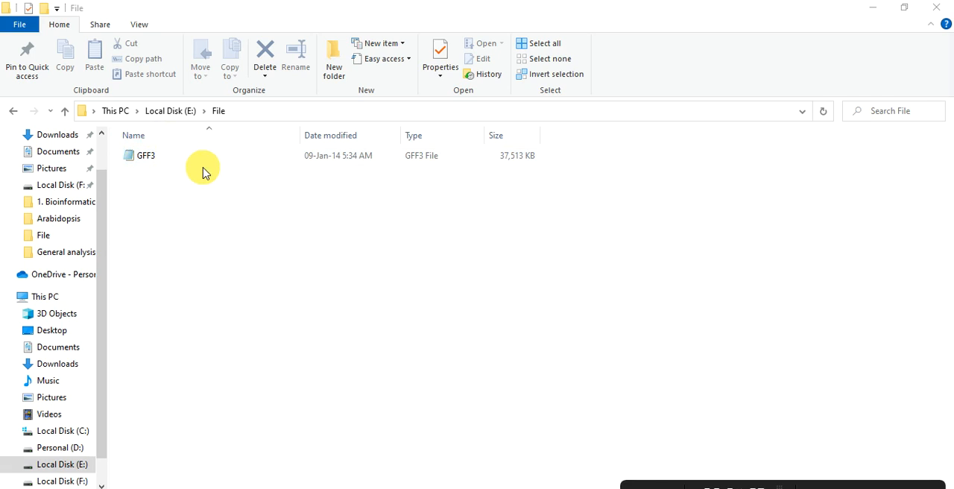
mouse_move(210, 188)
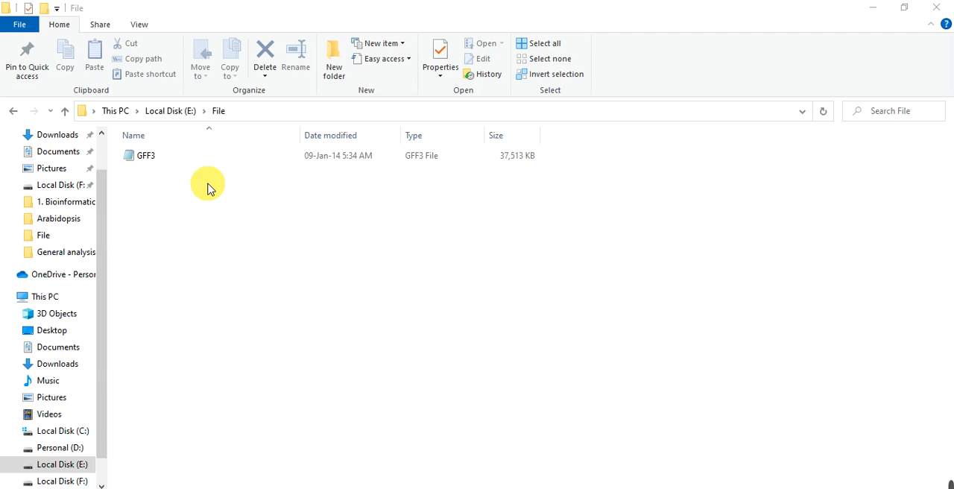
mouse_move(460, 460)
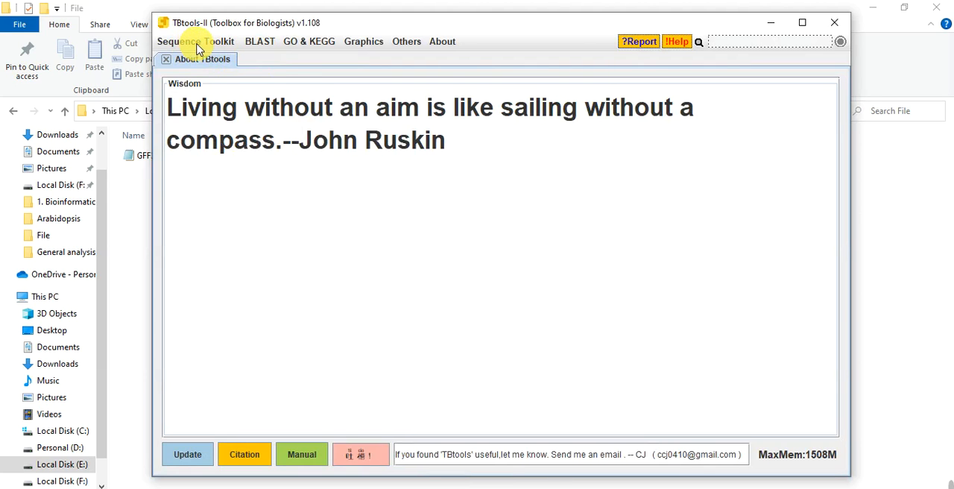
Step: Launch GXF Gene Position & Info. Extract from the Sequence Toolkit menu
click(195, 41)
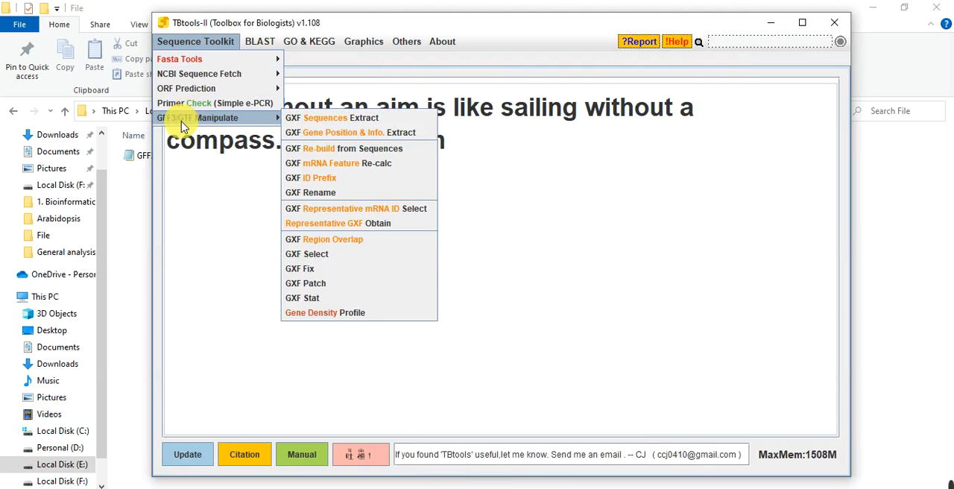
mouse_move(201, 122)
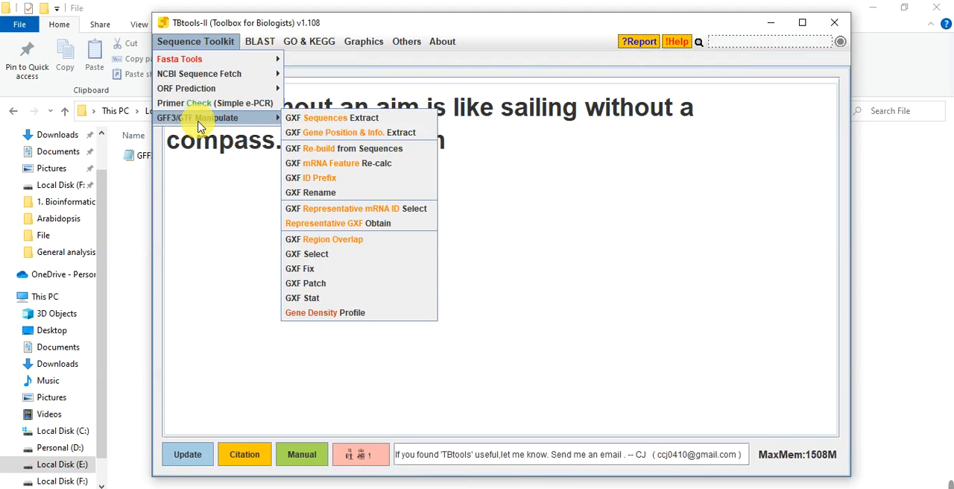
mouse_move(341, 132)
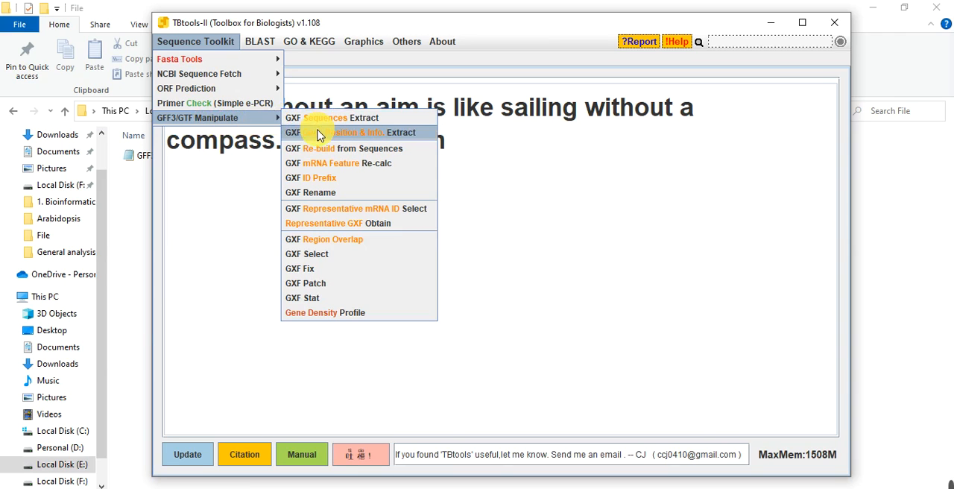
mouse_move(313, 140)
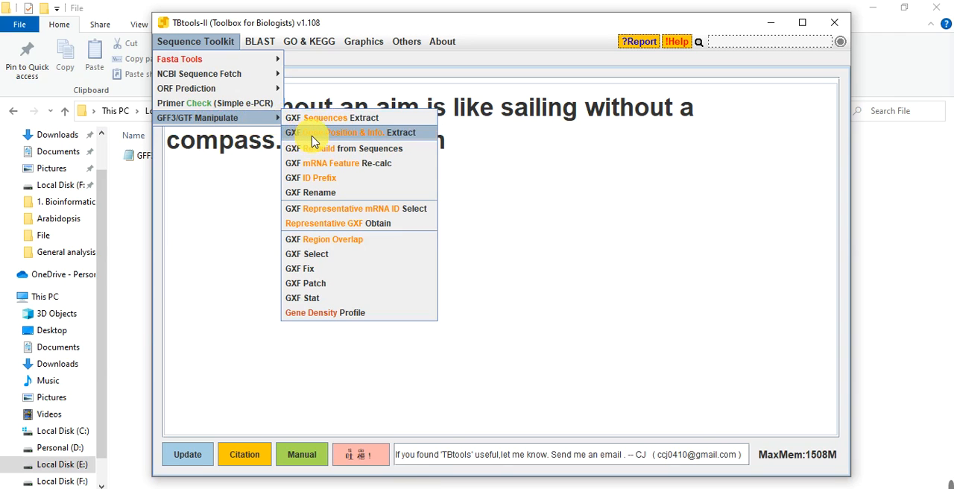
mouse_move(388, 132)
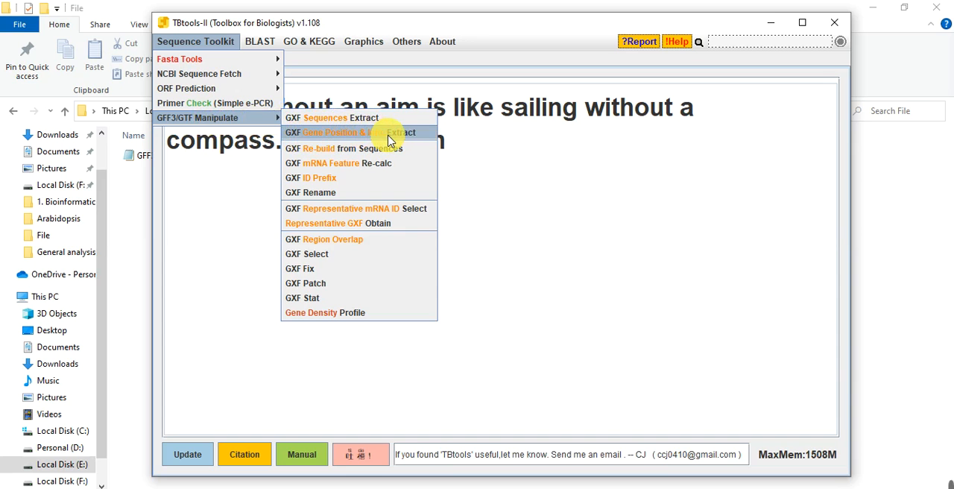
click(342, 132)
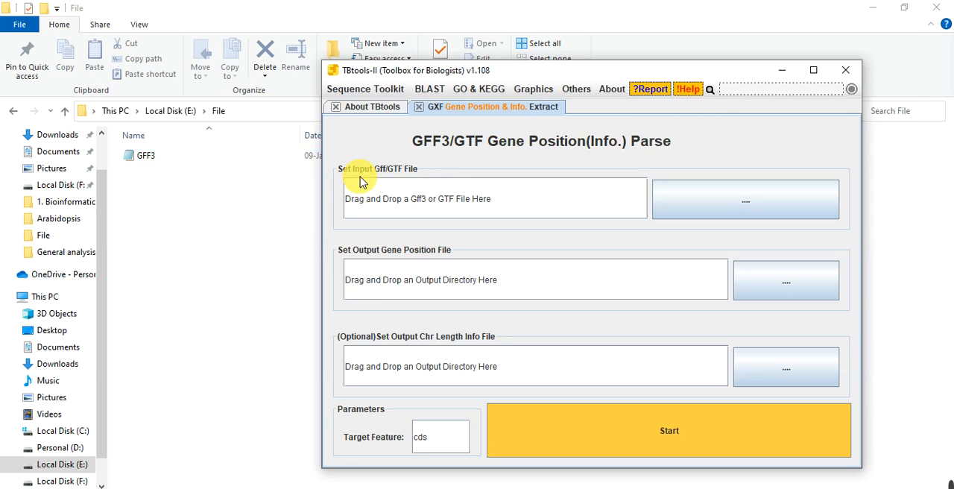
mouse_move(241, 186)
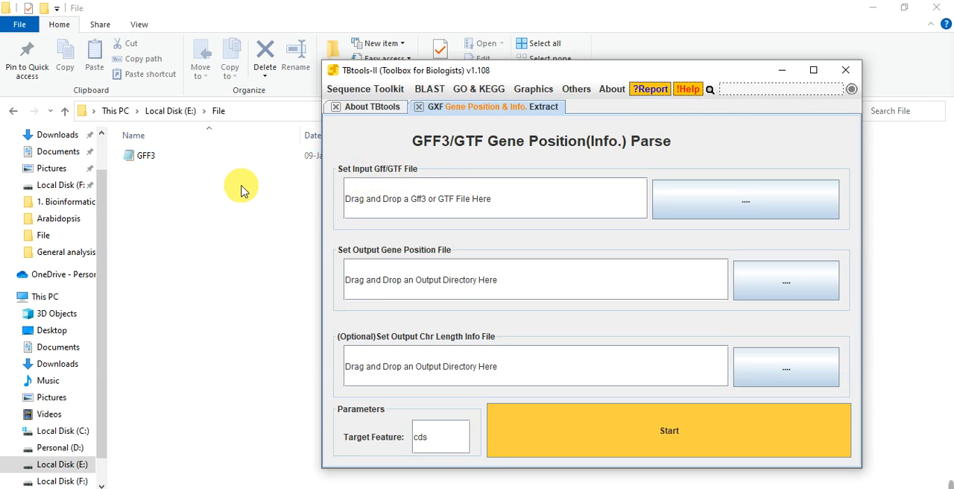
Step: Drag GFF3.gff3 into the input Gff/GTF box and close the preview
drag(145, 155, 387, 198)
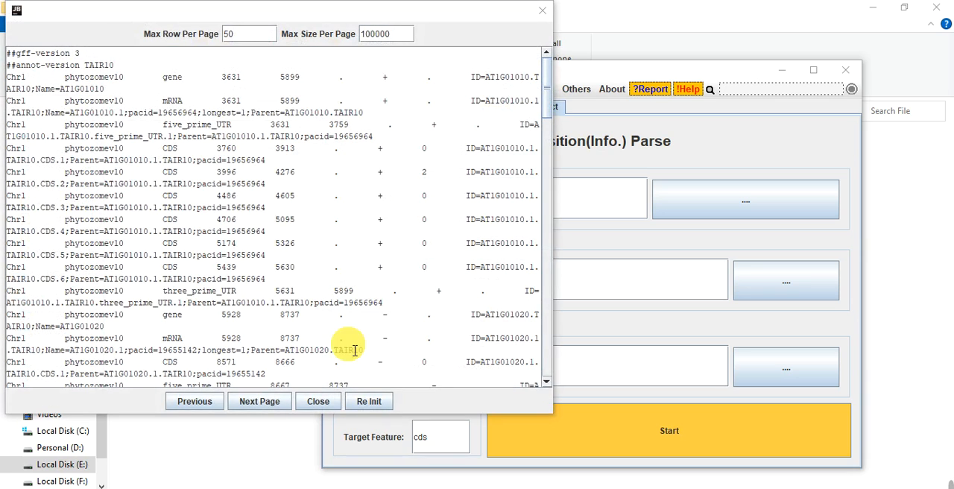
click(318, 401)
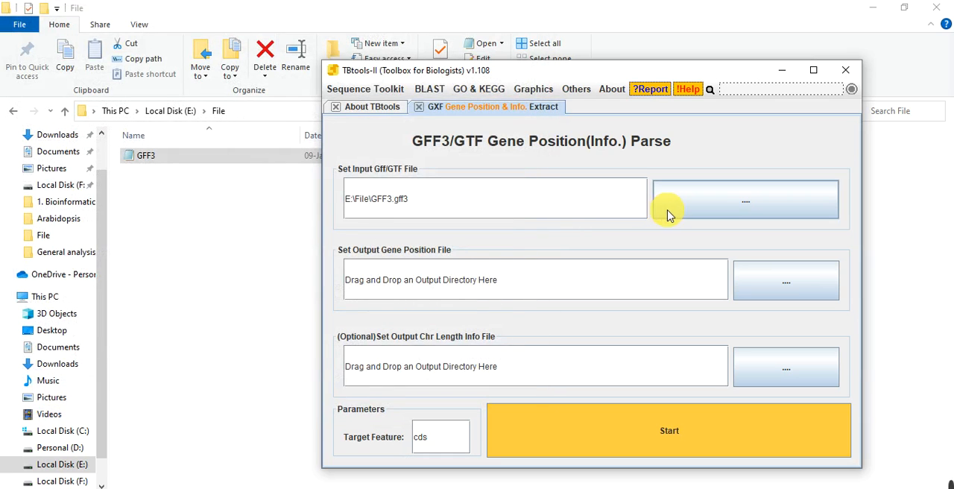
mouse_move(759, 211)
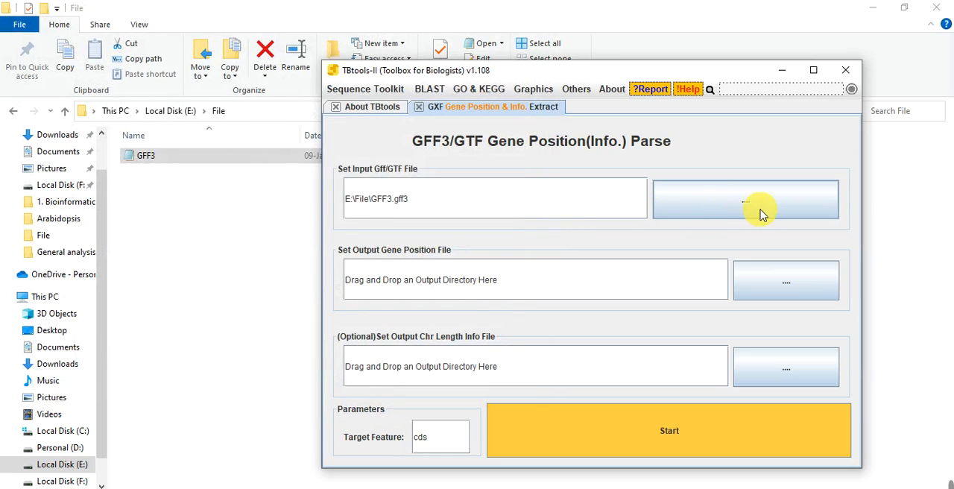
mouse_move(729, 201)
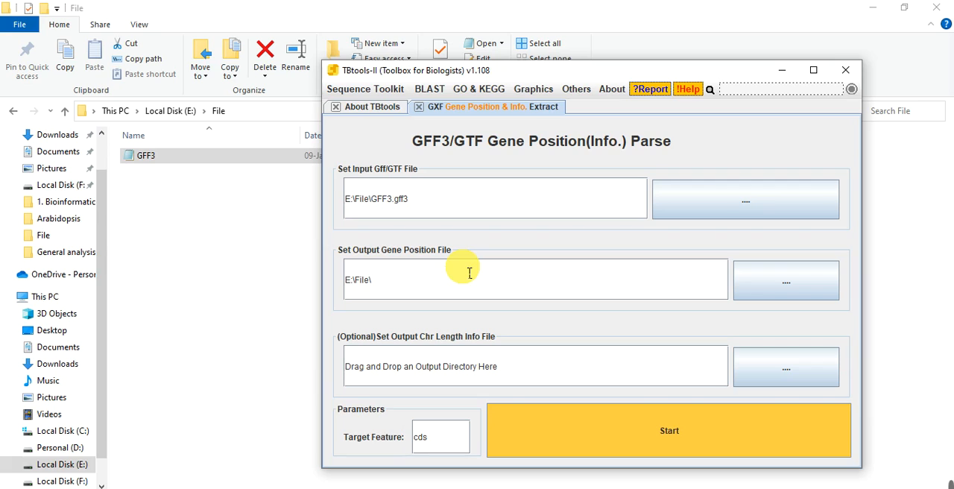
mouse_move(443, 289)
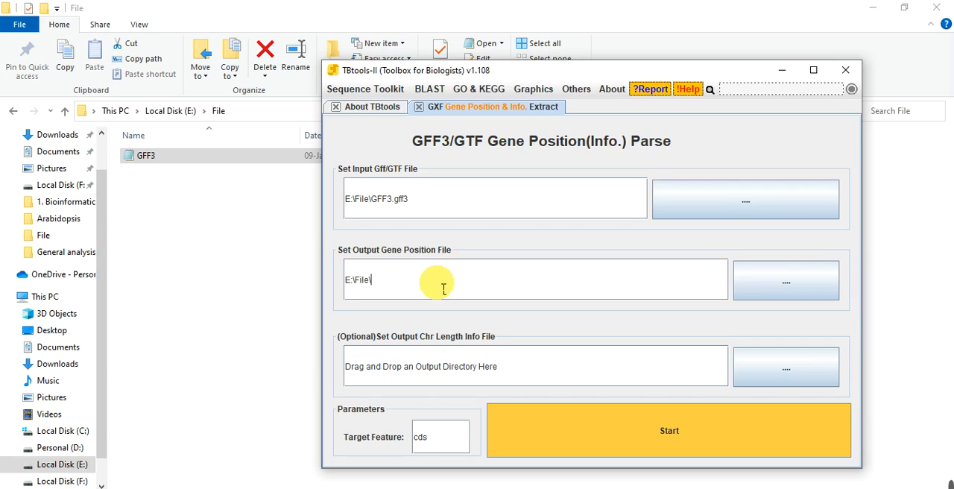
Step: Name the outputs E:\File\CDS.txt and E:\File\Chr info.txt
text(CDS.txt)
click(536, 365)
text(E:\File\)
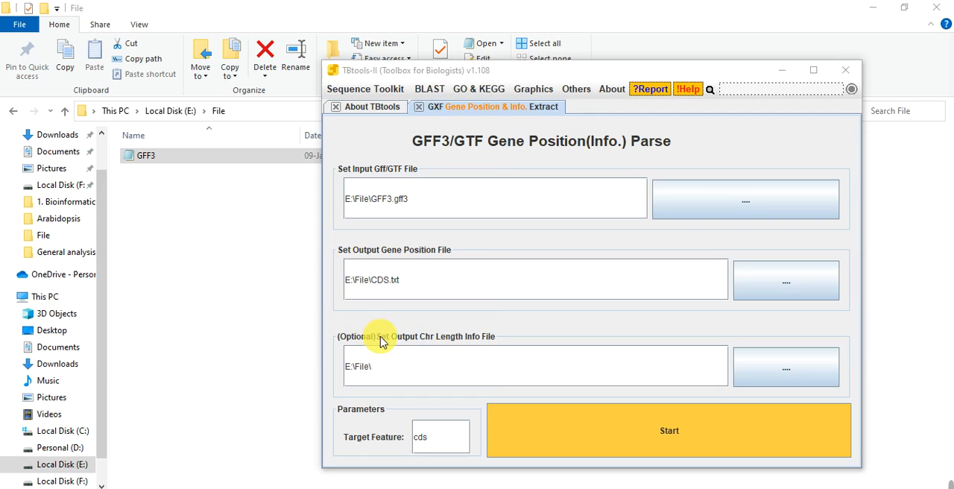
mouse_move(425, 341)
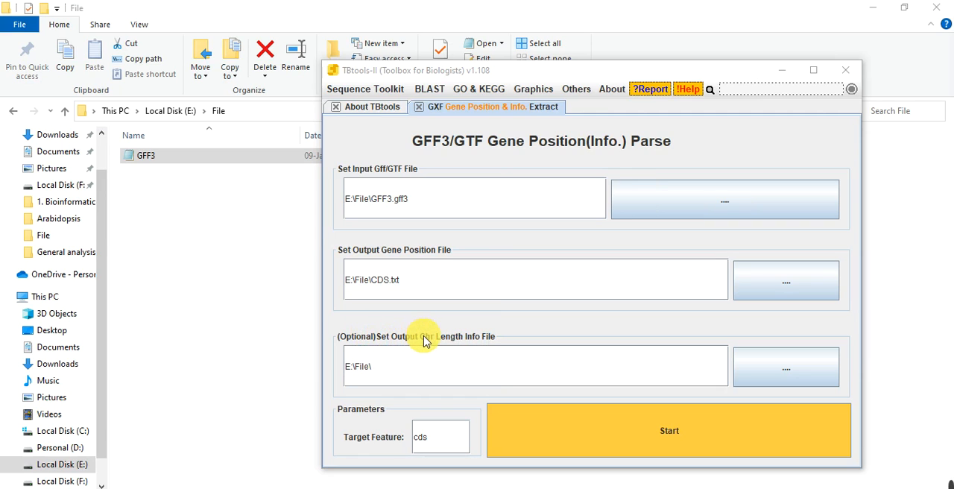
mouse_move(468, 347)
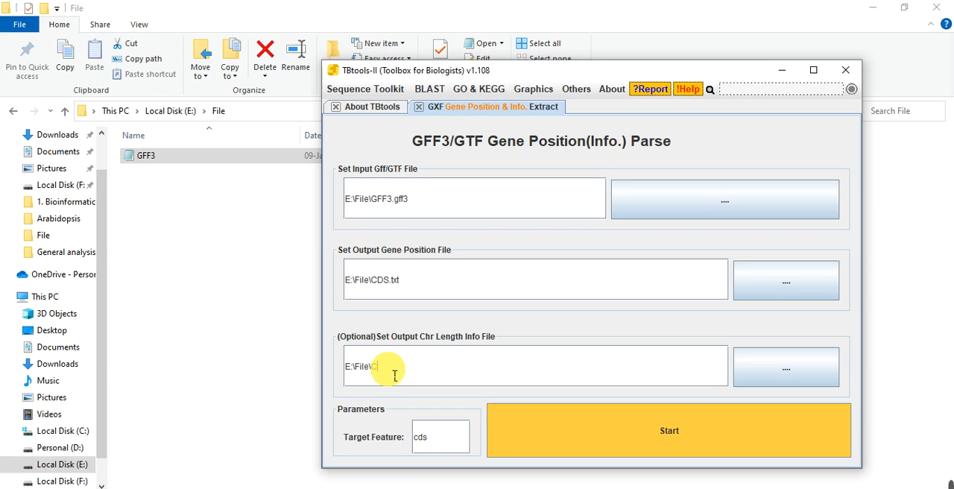
text(Chr info.txt)
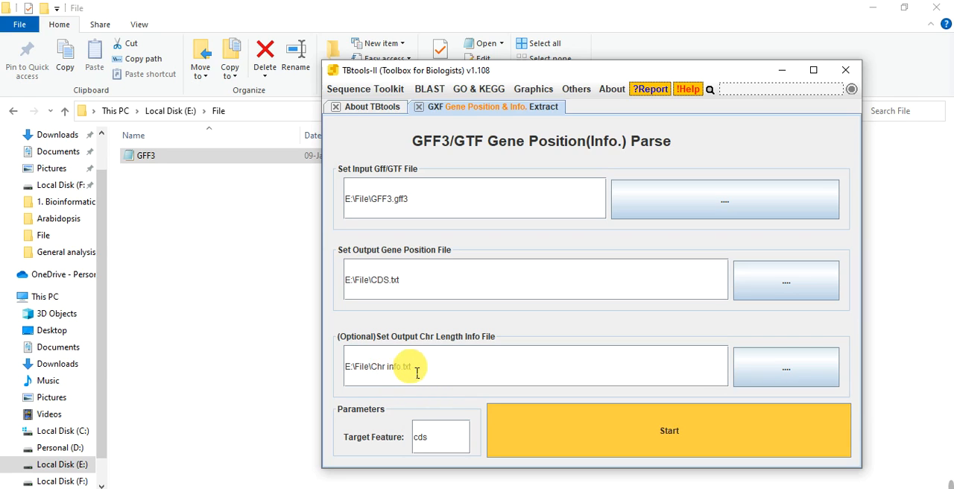
mouse_move(586, 411)
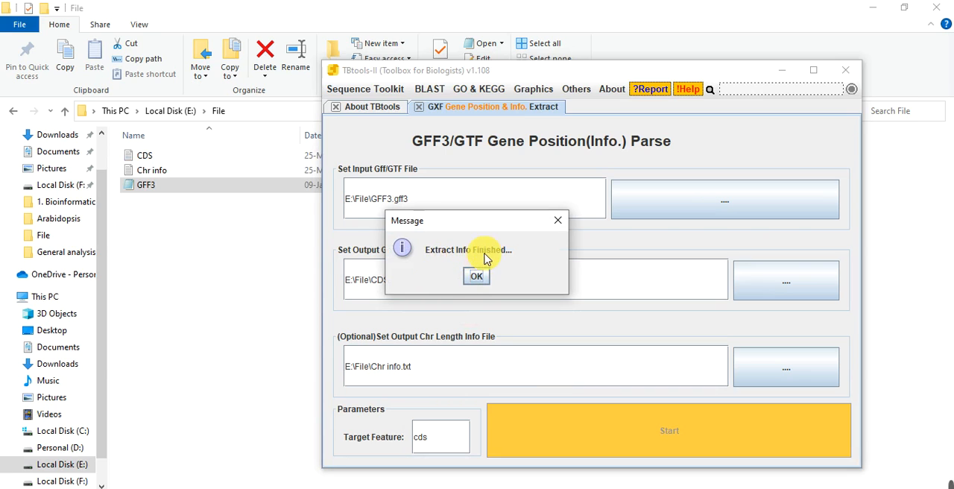
Step: Confirm the Extract Info Finished message and select the Chr info file
click(476, 275)
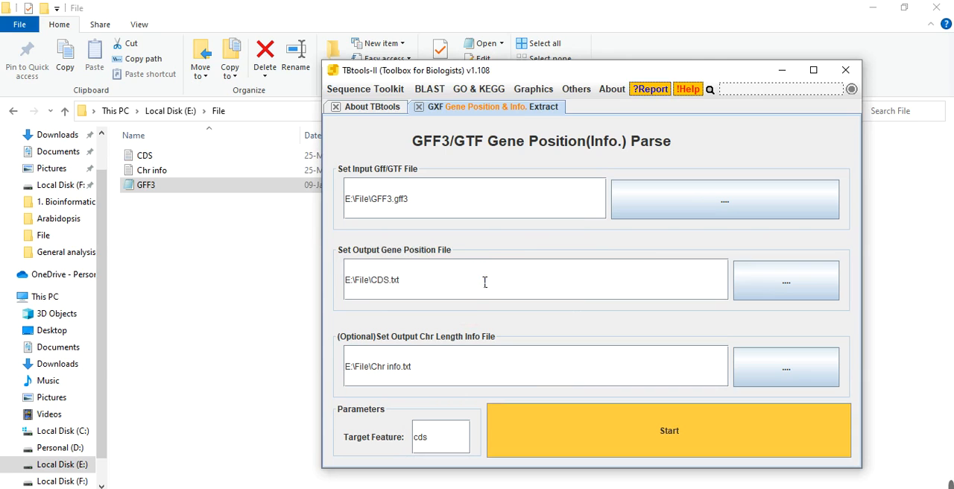
click(152, 170)
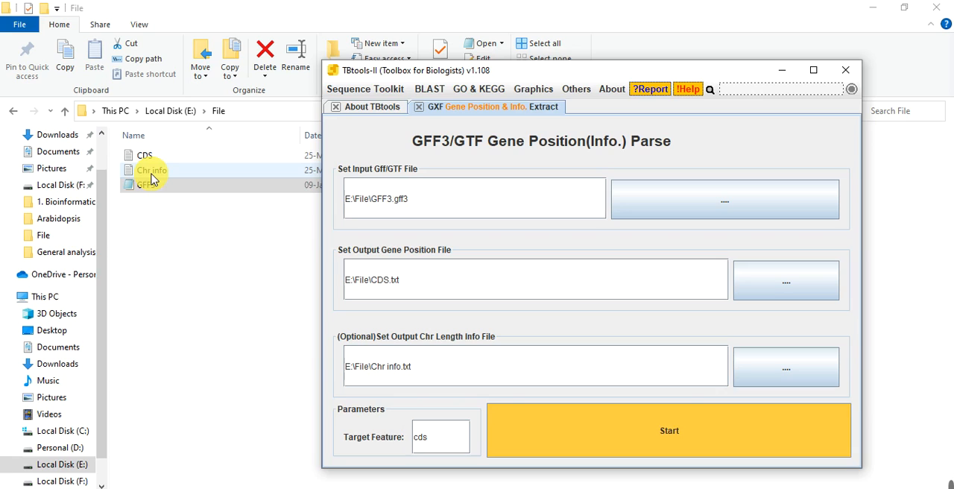
Step: Open Chr info in Notepad to view lengths for Chr1–Chr5, ChrC and ChrM
double_click(151, 170)
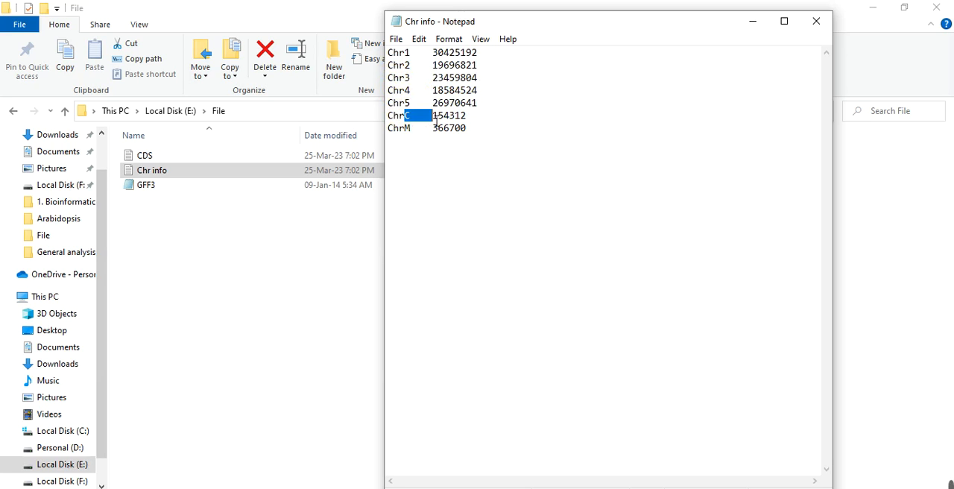
double_click(448, 114)
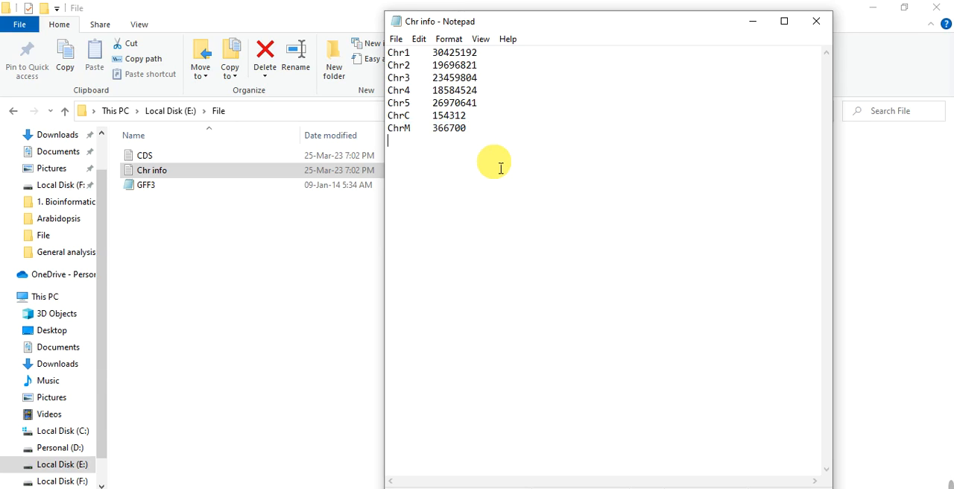
mouse_move(503, 169)
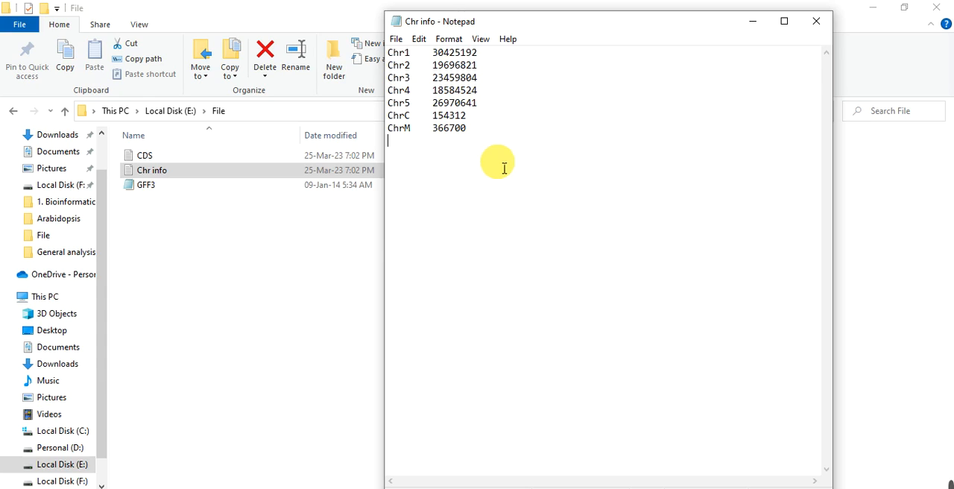
mouse_move(811, 376)
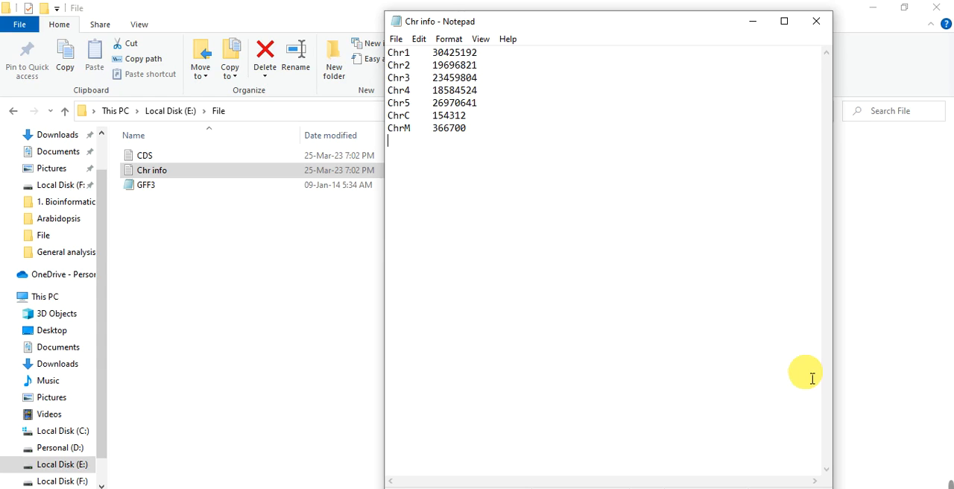